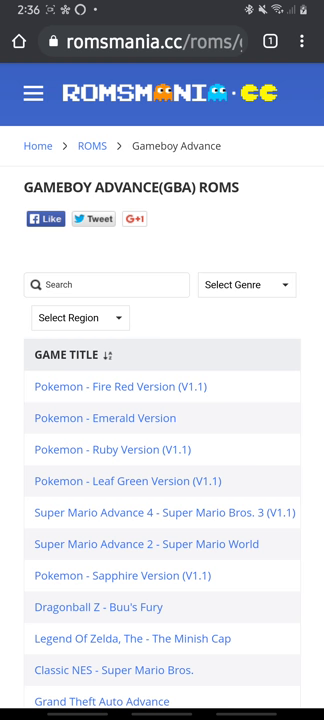
Step: Choose Pokemon - Ruby Version (V1.1) from the GBA ROMs list to start its download
{"action": "scroll", "scroll_direction": "down", "scroll_amount": 3}
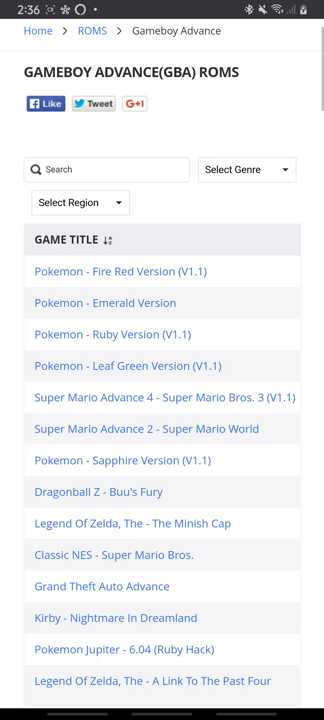
{"action": "left_click", "coordinate": [118, 334]}
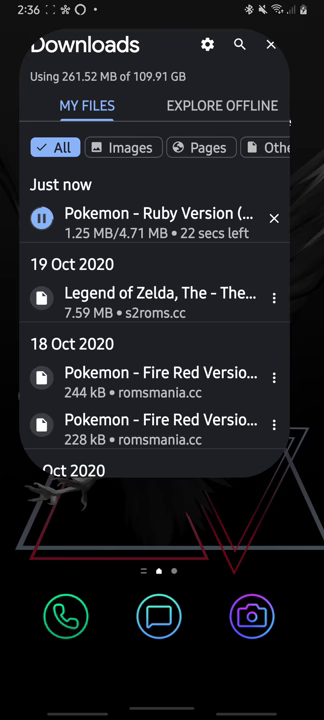
Step: Return from the downloads list to romsmania's 'Your ROM is downloading' page in Chrome
{"action": "left_click", "coordinate": [272, 44]}
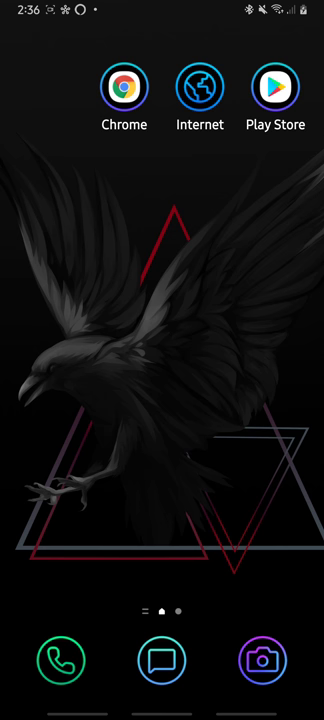
{"action": "left_click", "coordinate": [276, 86]}
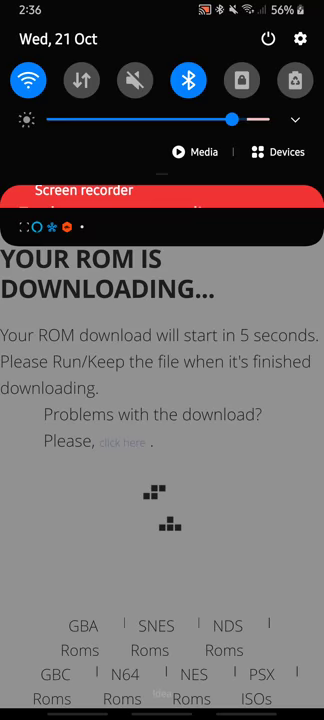
Step: View Chrome's Downloads list, then leave the browser and page through the app drawer
{"action": "scroll", "scroll_direction": "up", "scroll_amount": 3}
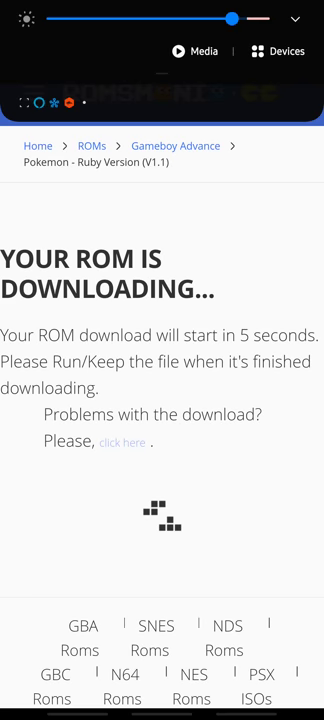
{"action": "left_click", "coordinate": [304, 42]}
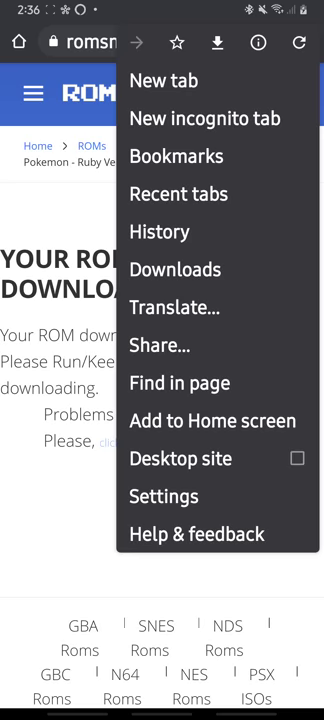
{"action": "left_click", "coordinate": [176, 268]}
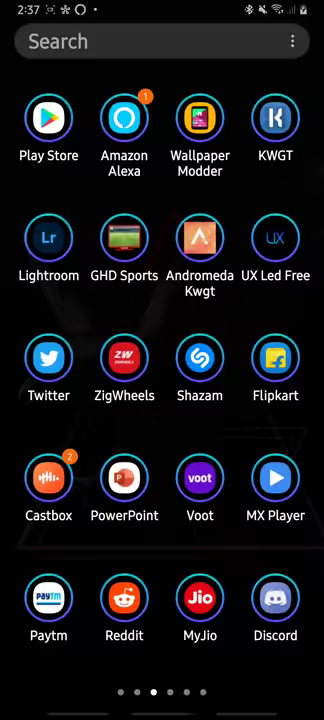
{"action": "scroll", "scroll_direction": "left", "scroll_amount": 3}
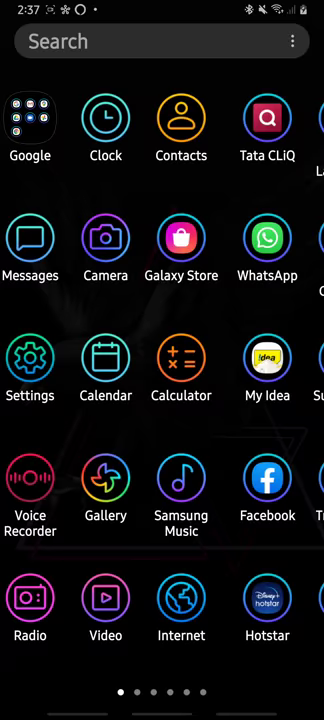